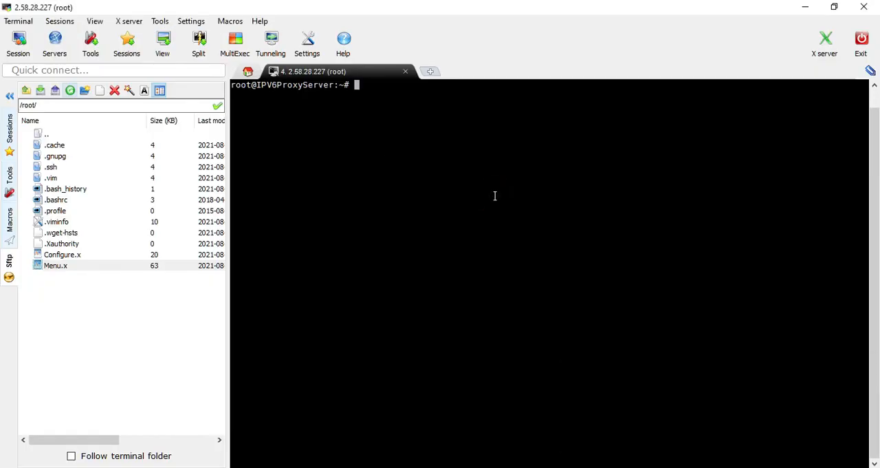
pyautogui.moveTo(374, 115)
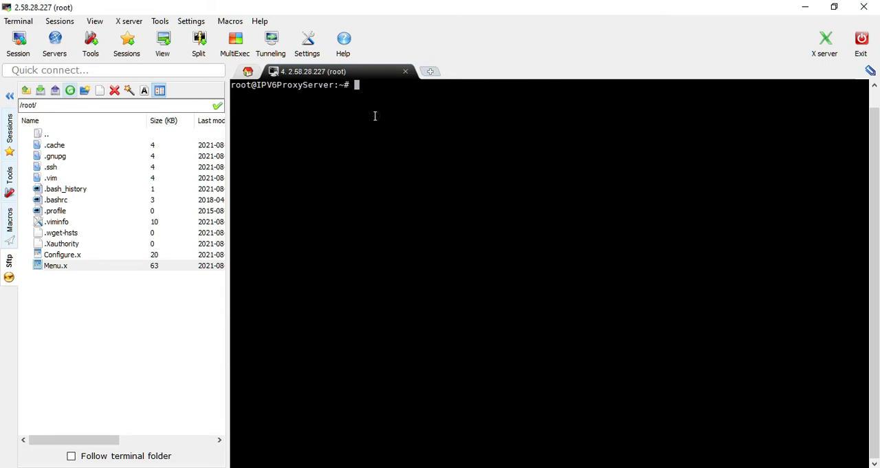
# List the root folder and chmod 777 the Configure.x and Menu.x scripts
pyautogui.write('ls')
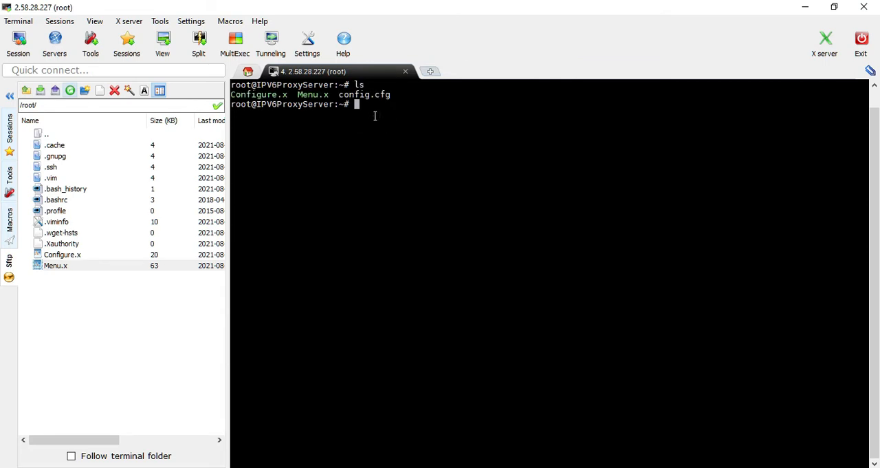
pyautogui.write('ch')
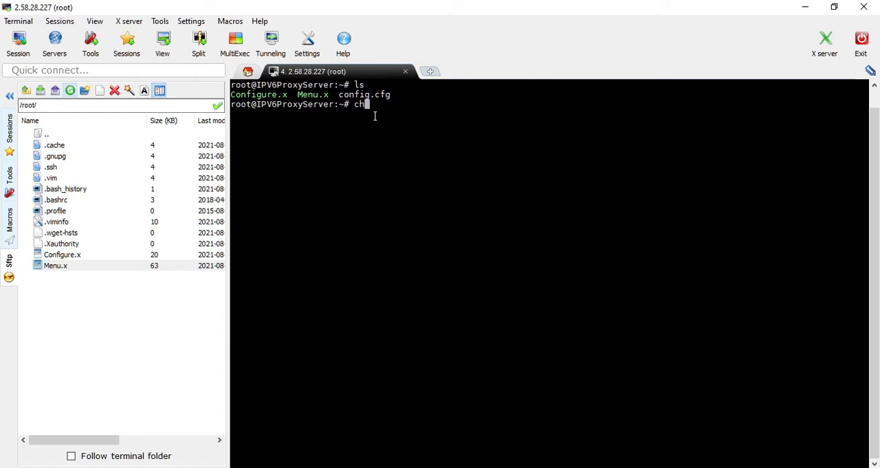
pyautogui.write('mod 777')
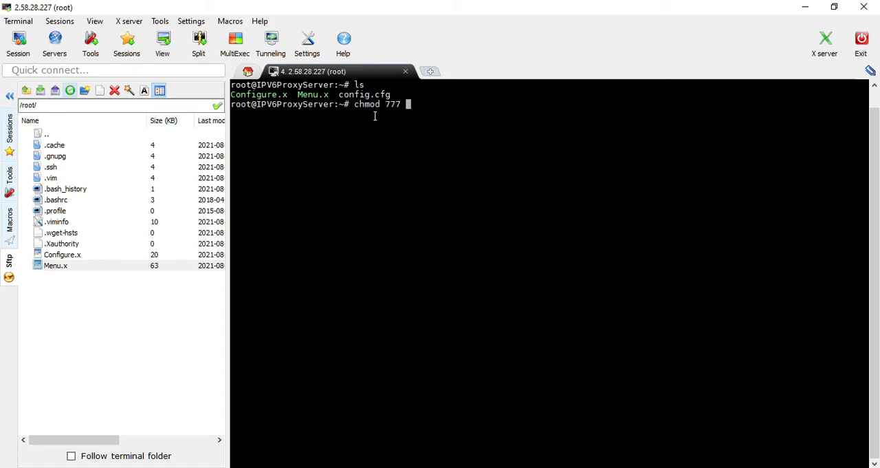
pyautogui.write('Configure.x Menu.x')
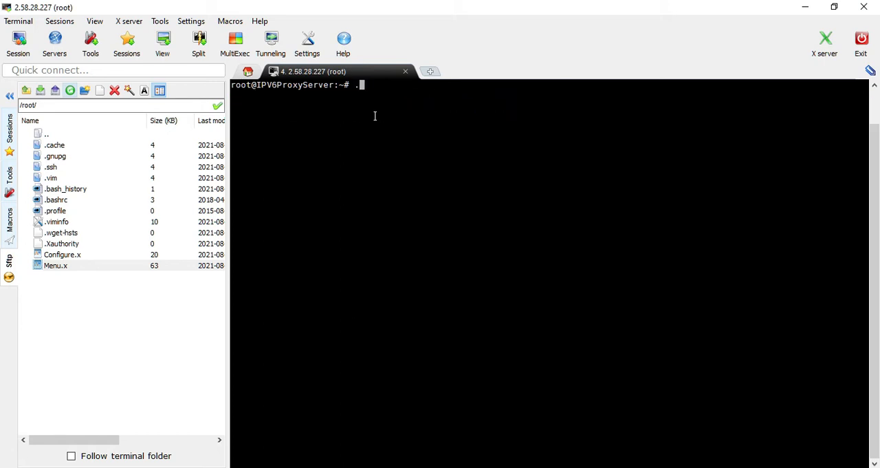
# Run ./Configure.x with primary IPv4 2.58.28.227 and Squid port 50000
pyautogui.write('/Configure.x')
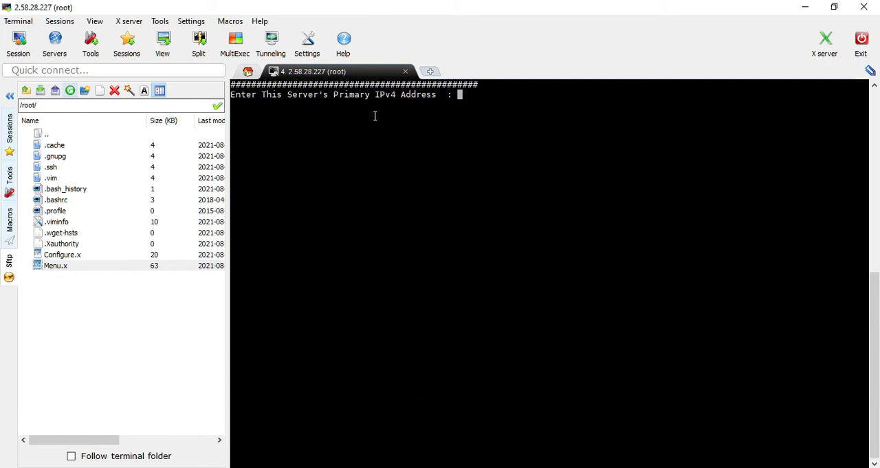
pyautogui.write('2.58.')
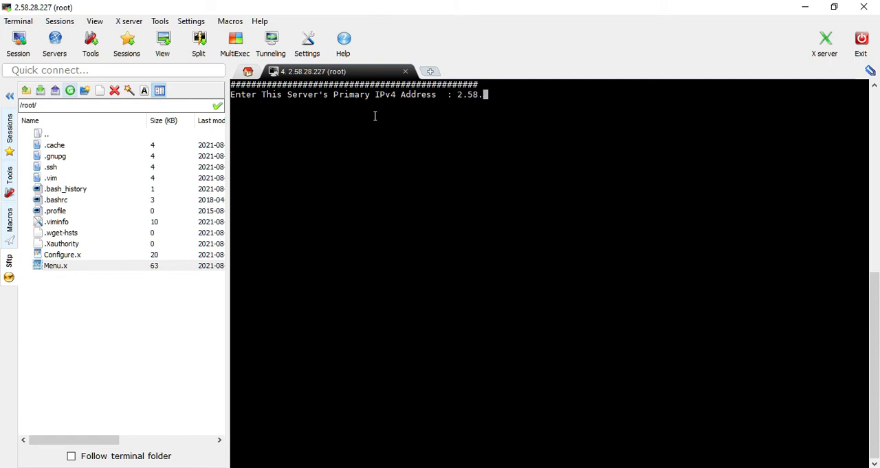
pyautogui.write('2')
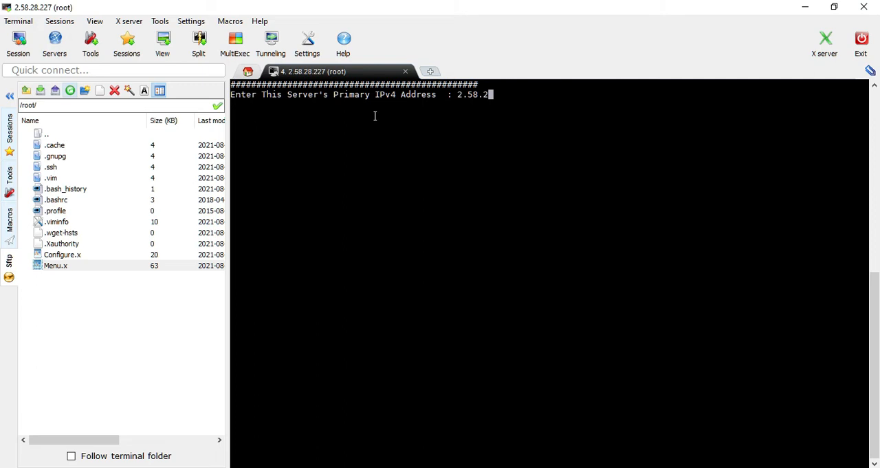
pyautogui.write('8.227')
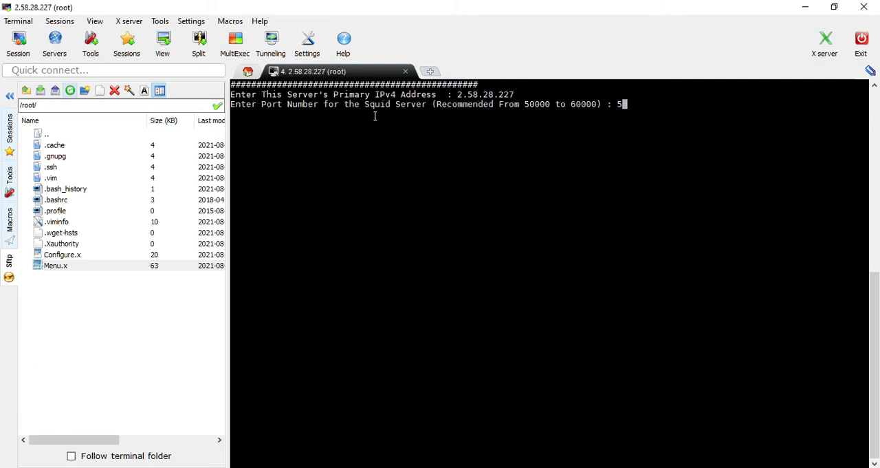
pyautogui.write('0000')
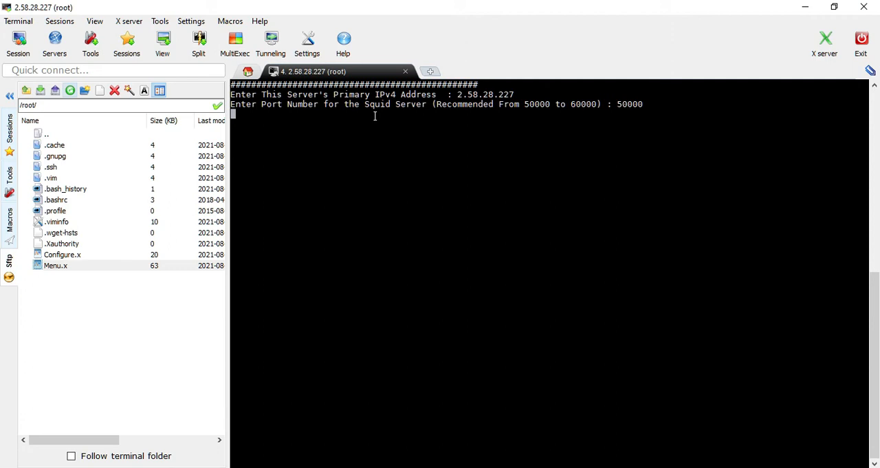
pyautogui.moveTo(629, 302)
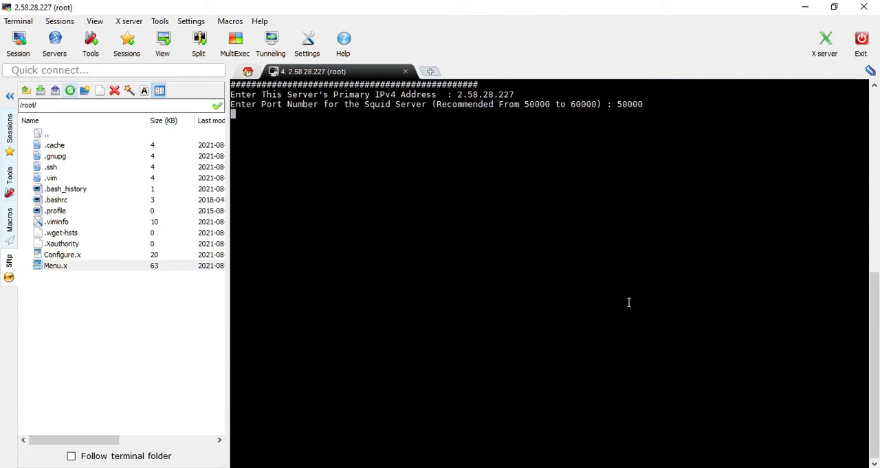
pyautogui.moveTo(701, 366)
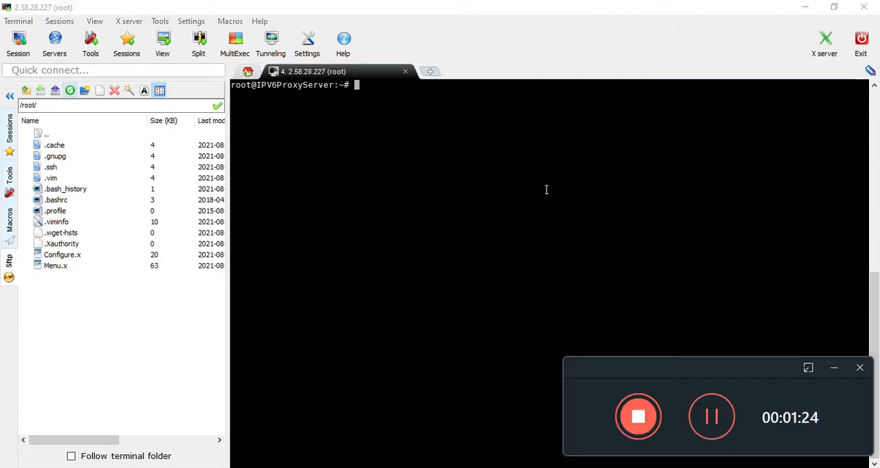
# Run ./Menu.x option 1 with prefix 2a03:fbc6:1:81bf, blocks 0, 0, 2 and block d
pyautogui.write('./')
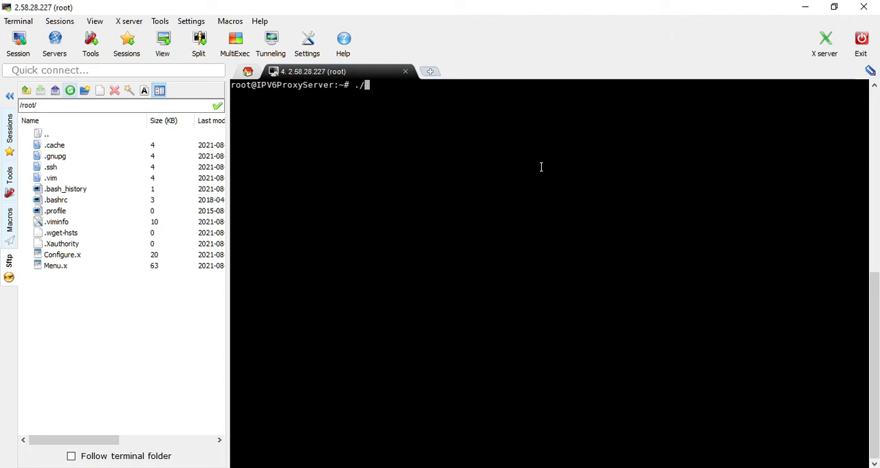
pyautogui.write('Menu.x')
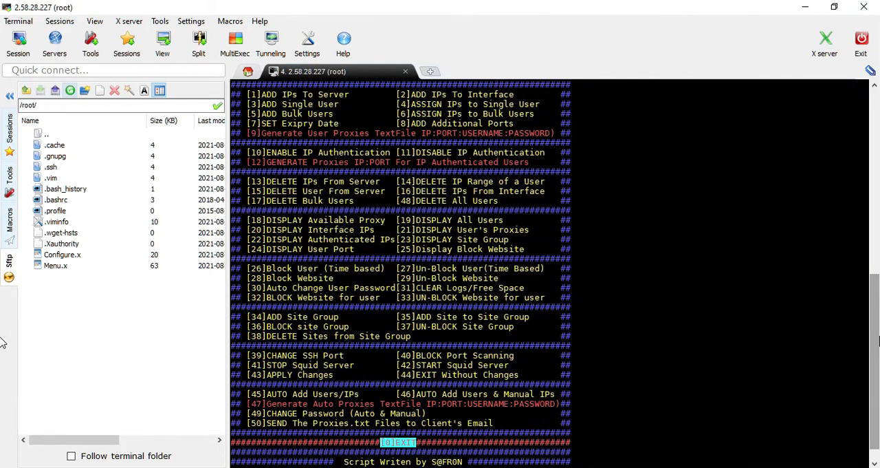
pyautogui.write('1-44] Zero (0) to Exit : 1')
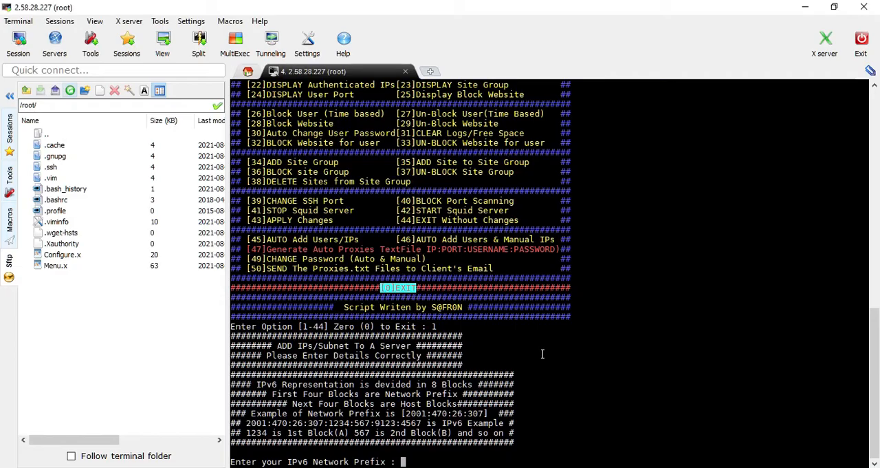
pyautogui.write('2a03:fbc6:1:81bf')
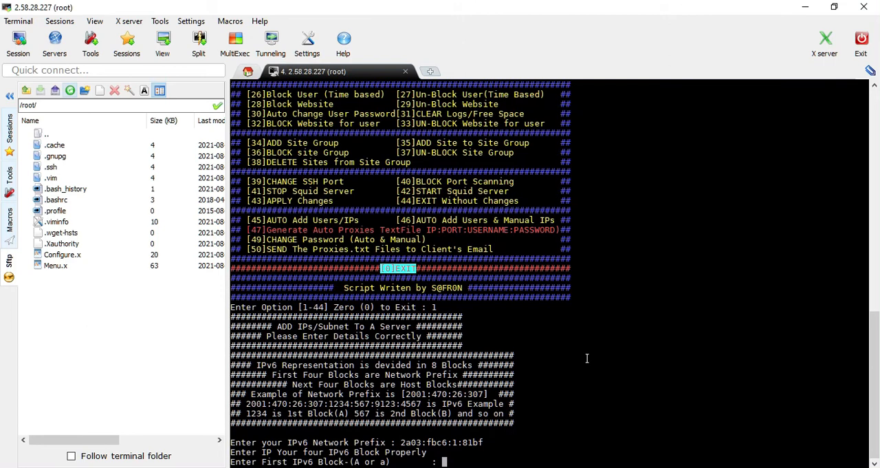
pyautogui.write('0')
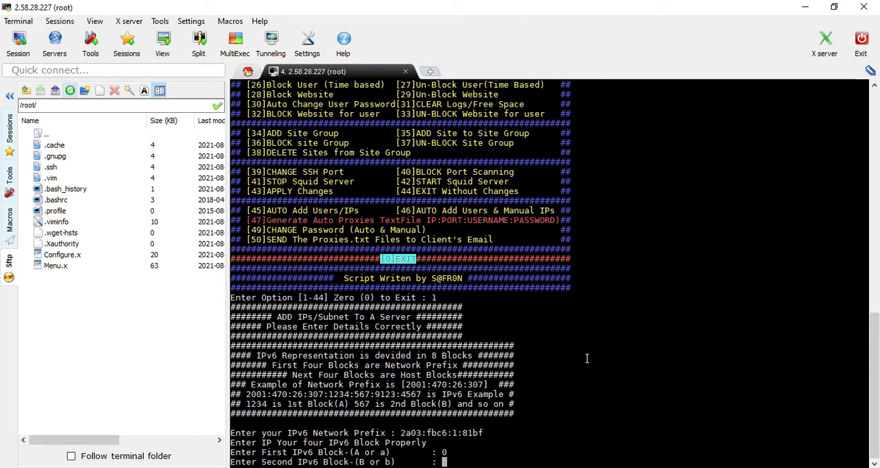
pyautogui.write('0')
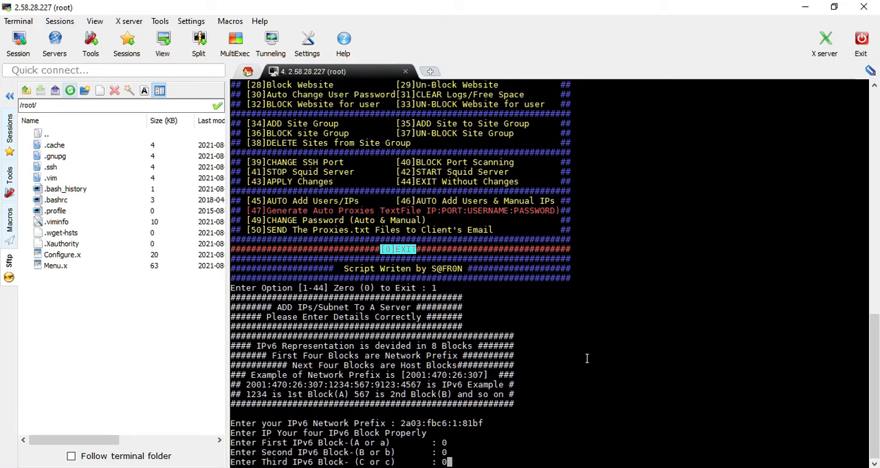
pyautogui.write('2')
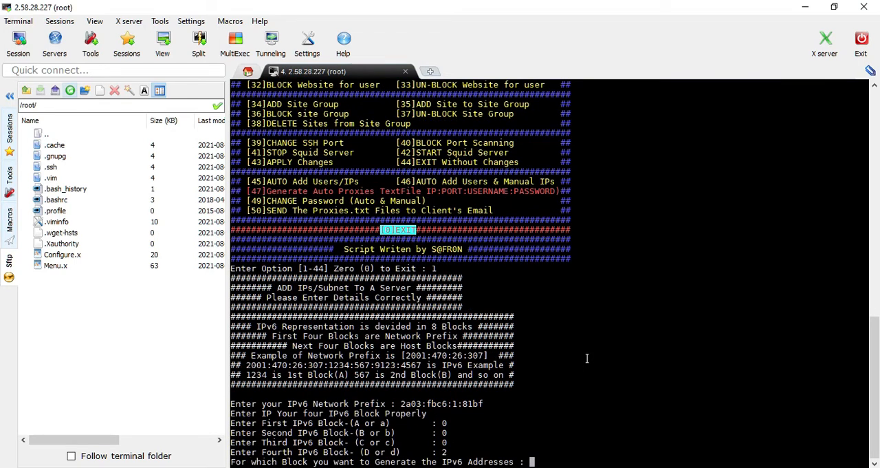
pyautogui.write('d')
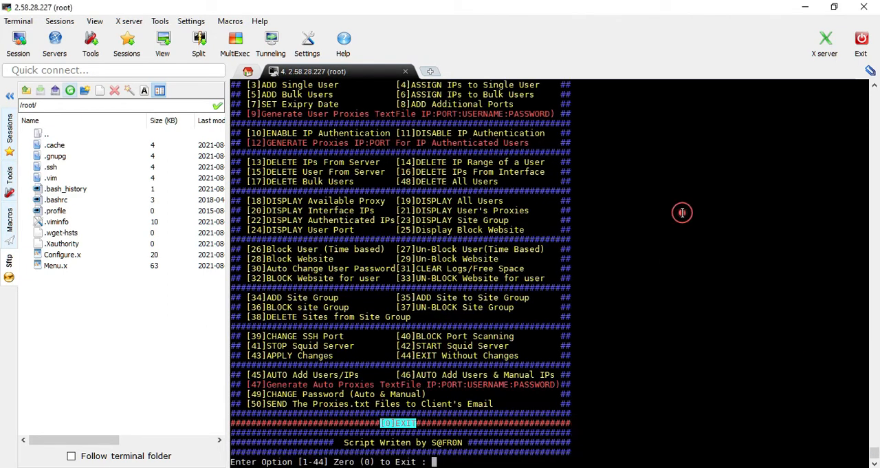
# Run menu option 2 to assign prefix 2a03:fbc6:1:81bf with block value 2 to ens3
pyautogui.write('2')
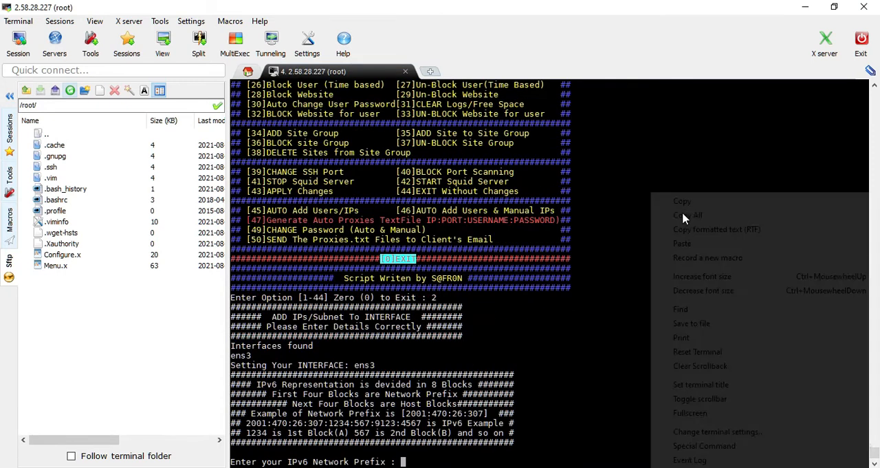
pyautogui.write('2a03:fbc6:1:81bf')
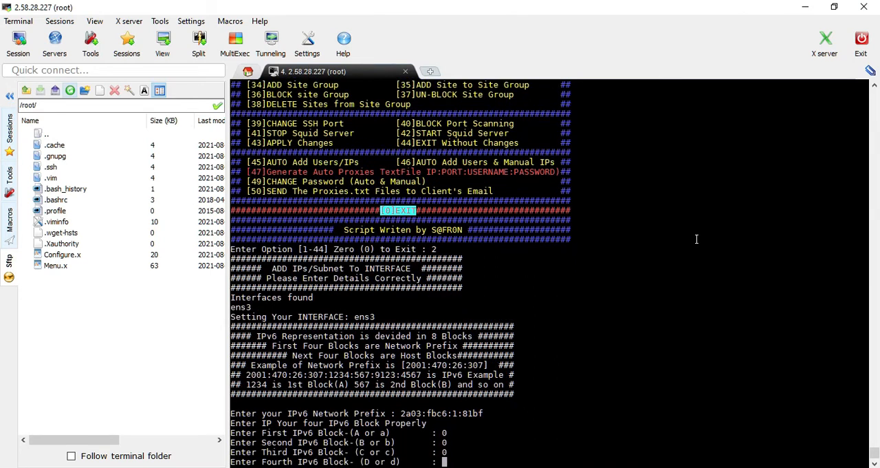
pyautogui.write('2')
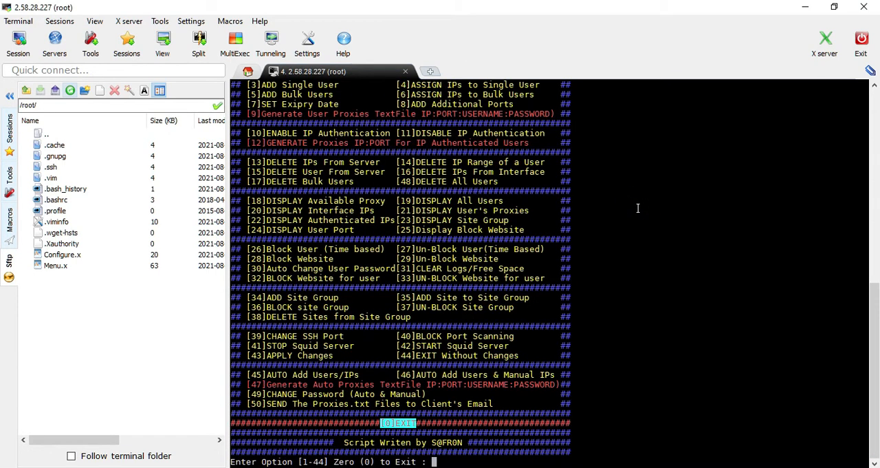
# Run menu option 3 to add proxy user testing with its password and return to the menu
pyautogui.write('3')
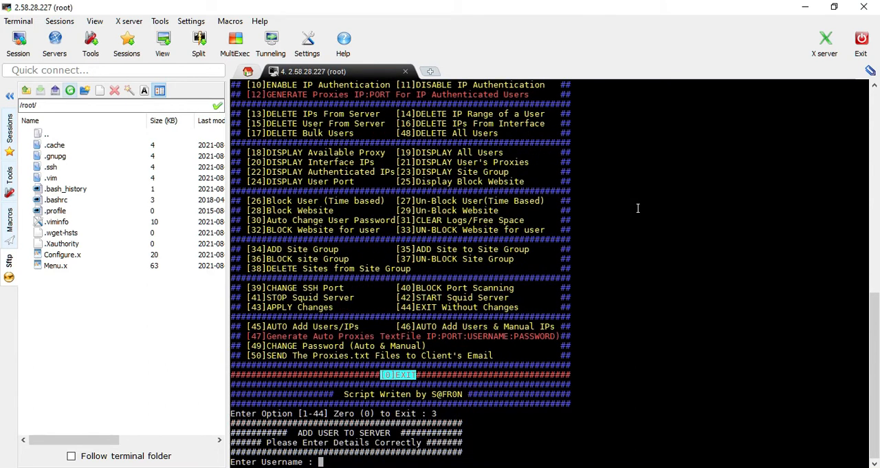
pyautogui.write('testing')
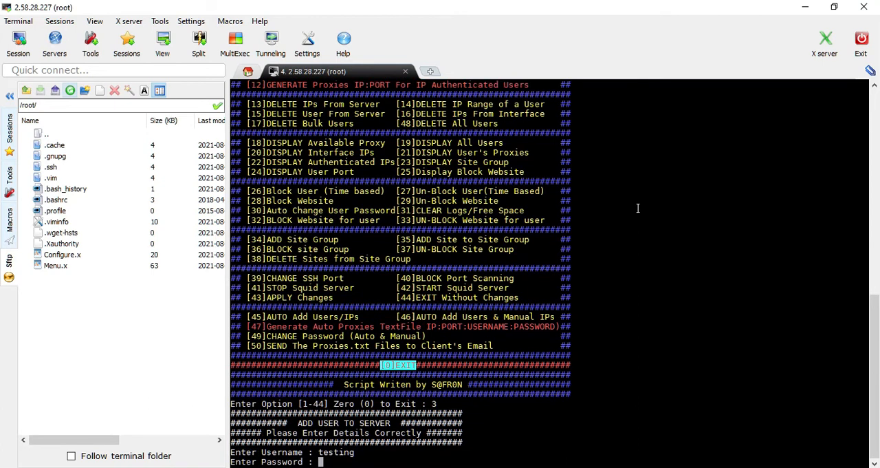
pyautogui.write('password')
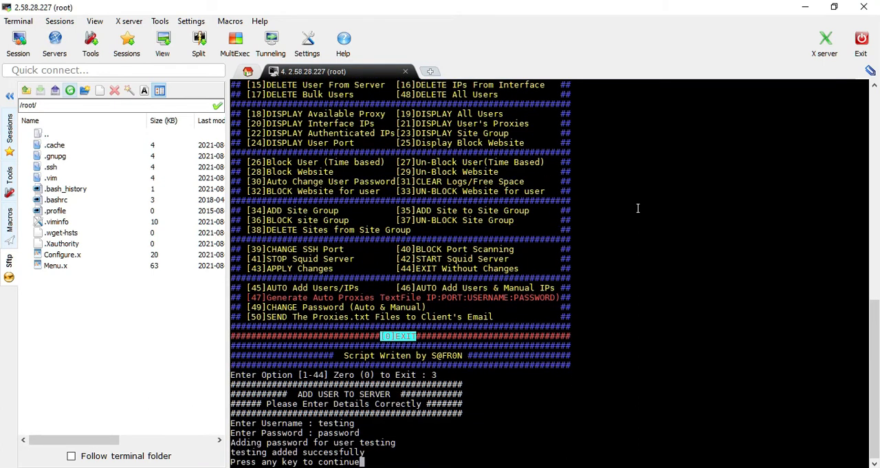
pyautogui.press('enter')
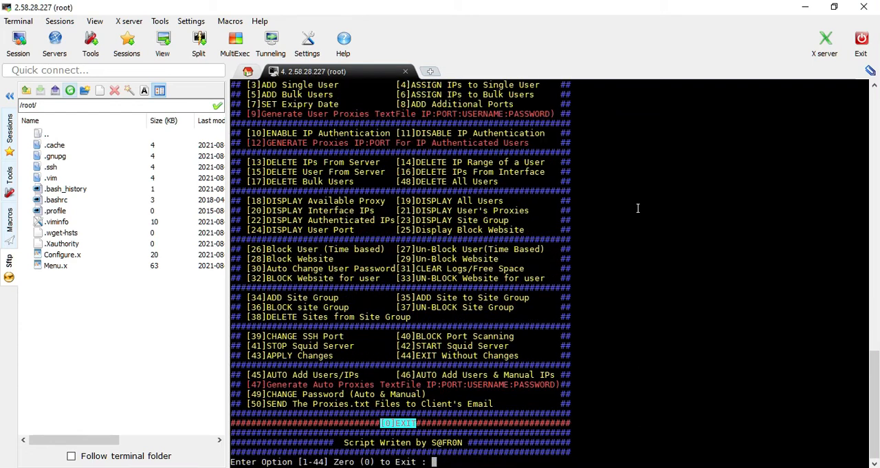
# Run menu option 43 to apply the Squid changes and return to the menu
pyautogui.write('43')
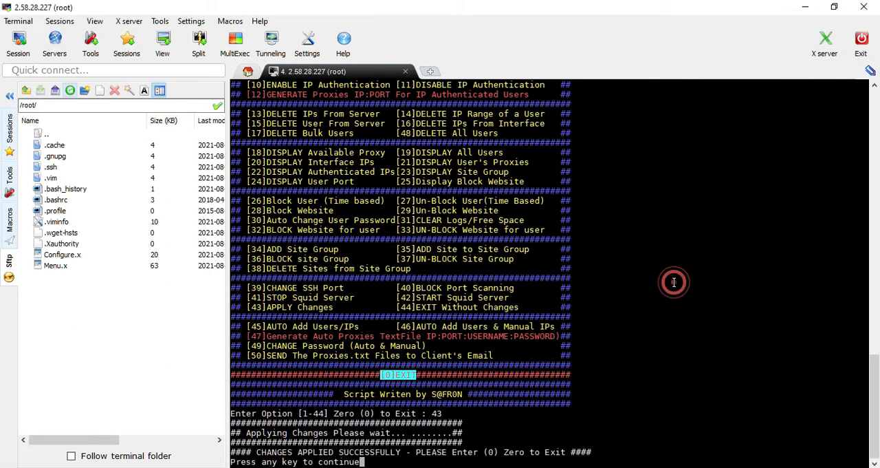
pyautogui.press('enter')
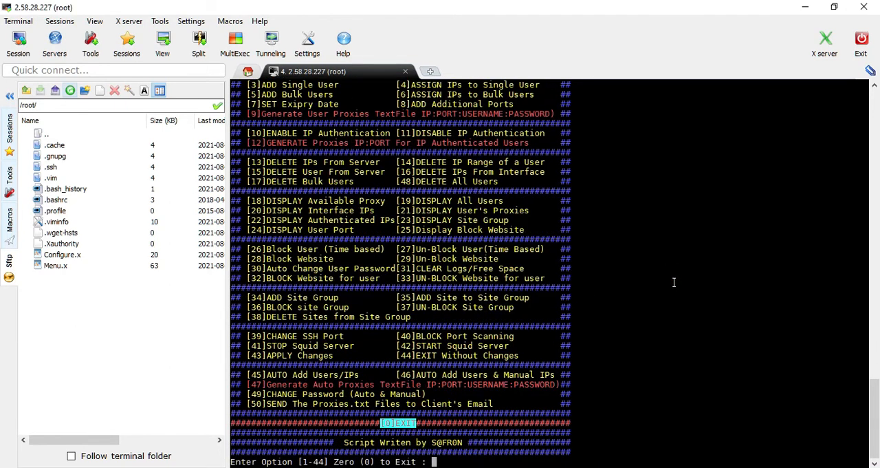
pyautogui.moveTo(173, 412)
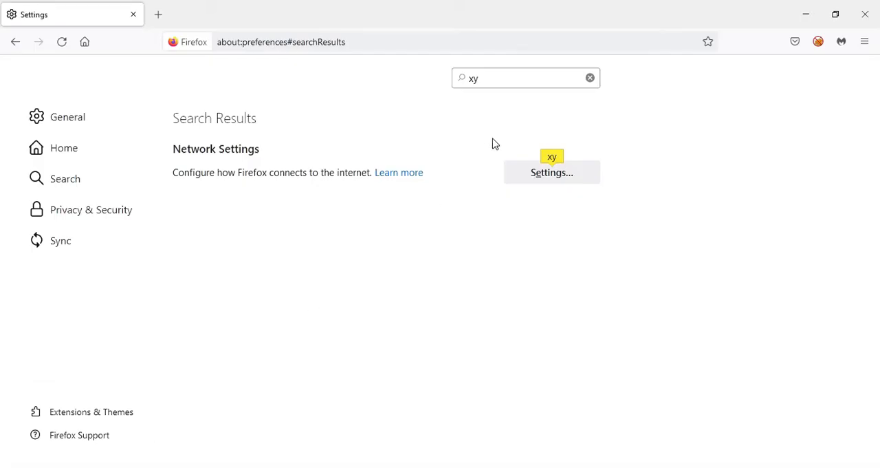
# Set Firefox's connection to manual proxy 2.58.28.227 port 50000 and save it
pyautogui.click(552, 172)
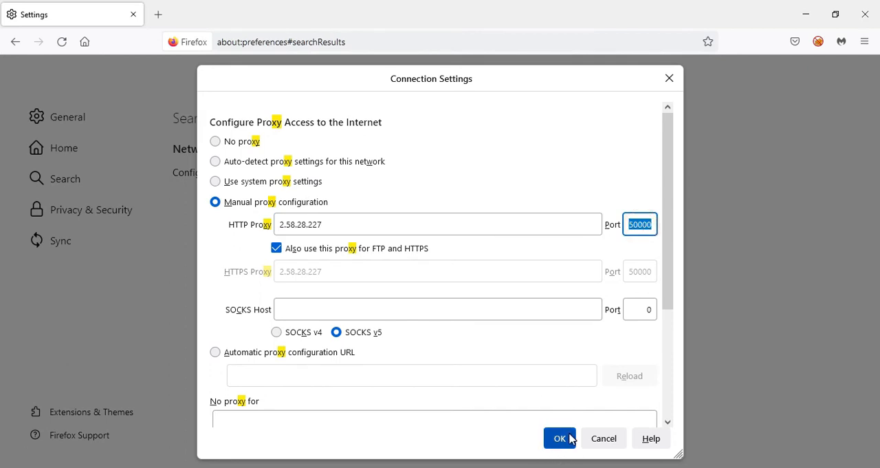
pyautogui.click(560, 438)
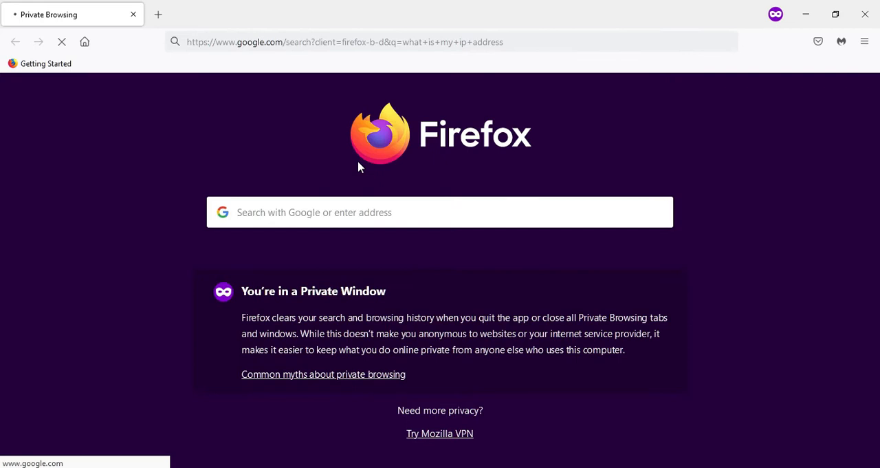
pyautogui.moveTo(241, 132)
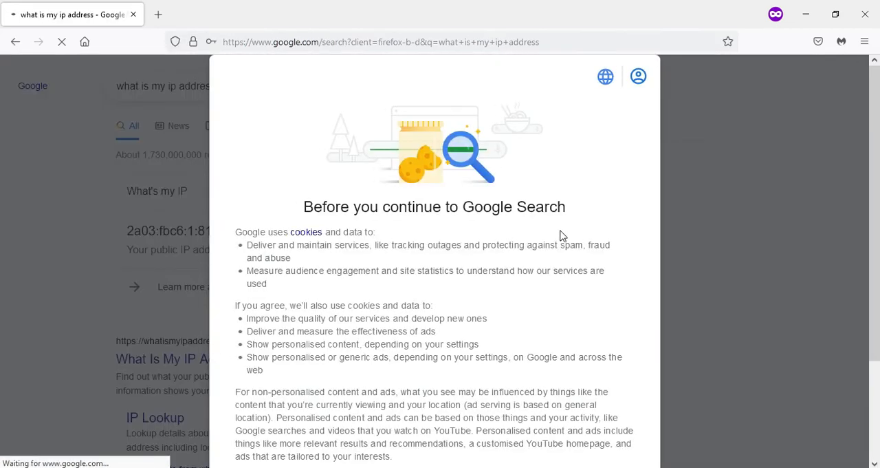
# View the IPv6 lookup result, sign in to the proxy as testing and accept Google's cookies
pyautogui.click(485, 410)
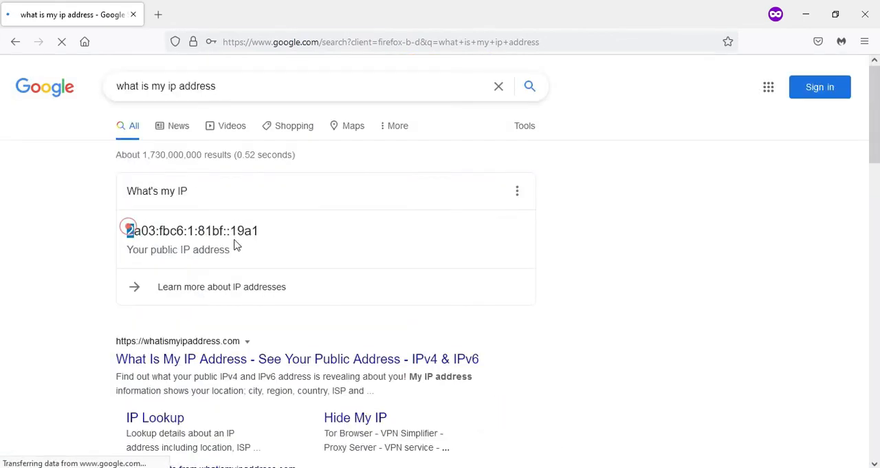
pyautogui.doubleClick(192, 232)
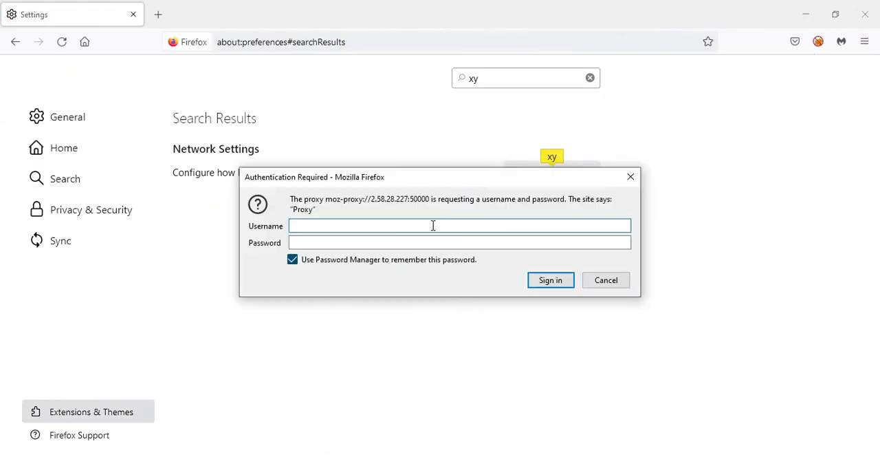
pyautogui.write('testing')
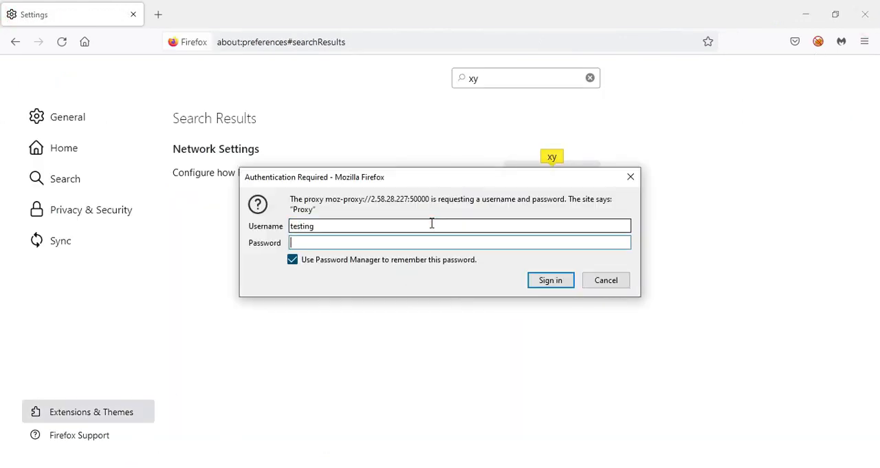
pyautogui.click(605, 281)
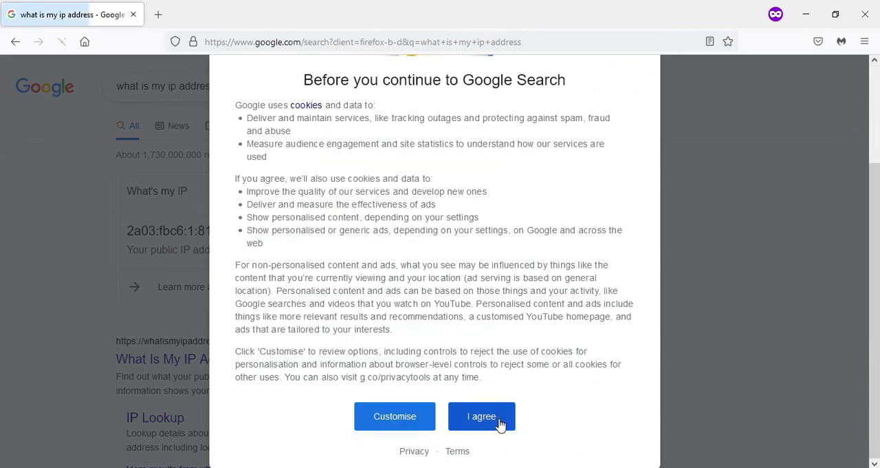
pyautogui.click(481, 415)
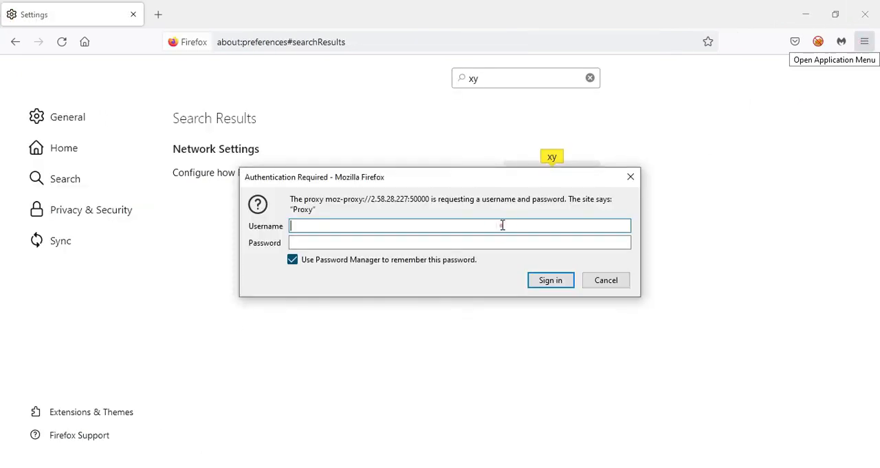
# Sign in to the proxy again as testing and accept Google's cookie terms
pyautogui.write('testing')
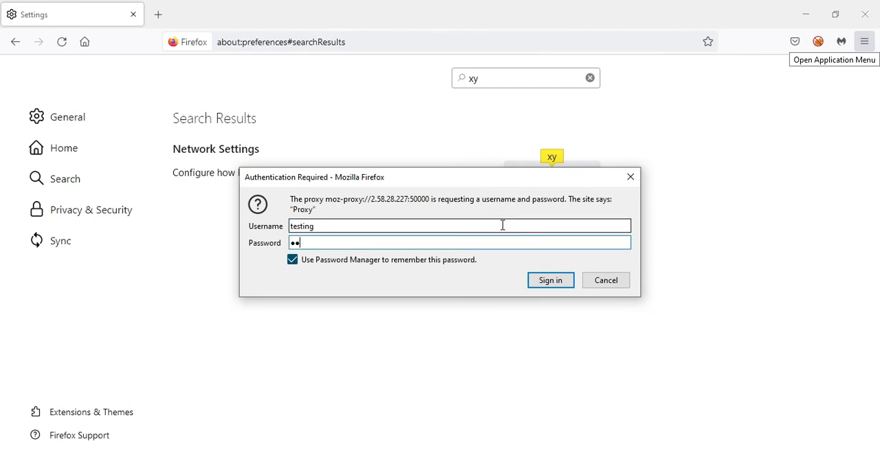
pyautogui.click(550, 280)
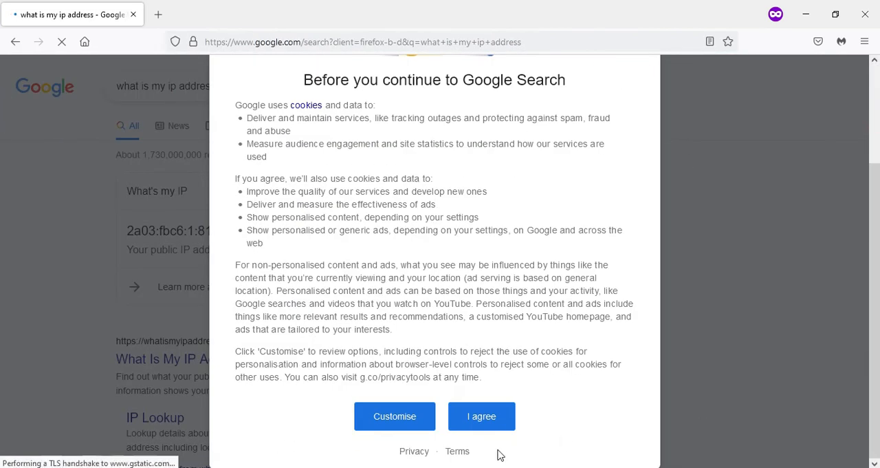
pyautogui.click(482, 416)
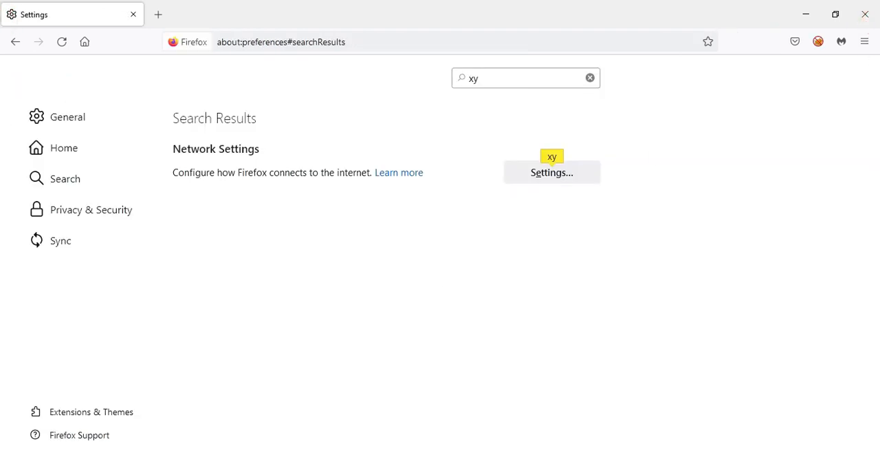
# Enter the testing proxy login, then search 'what is my ip address' in a new private window
pyautogui.click(552, 172)
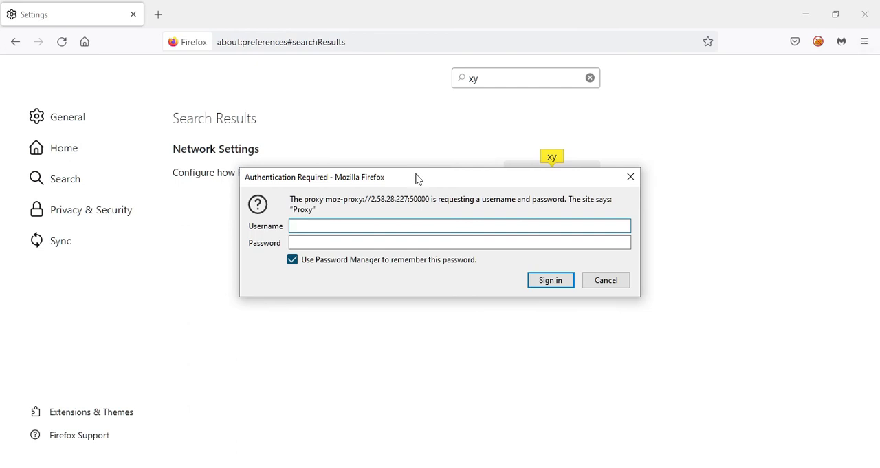
pyautogui.write('testing')
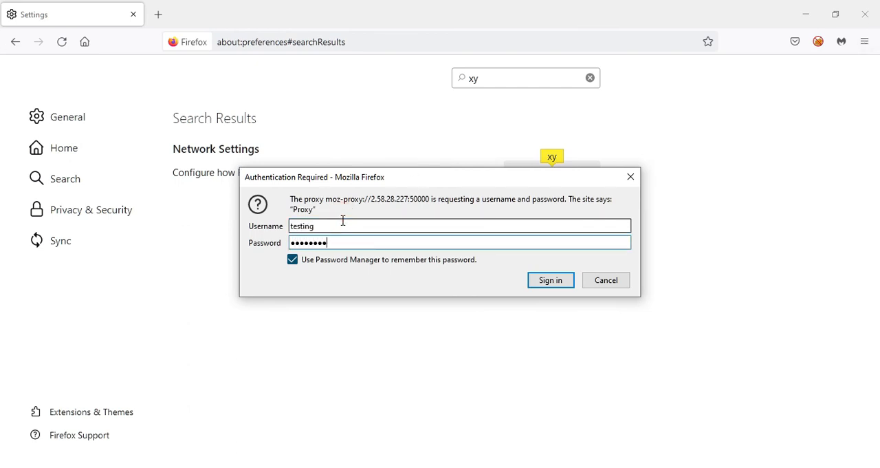
pyautogui.click(867, 41)
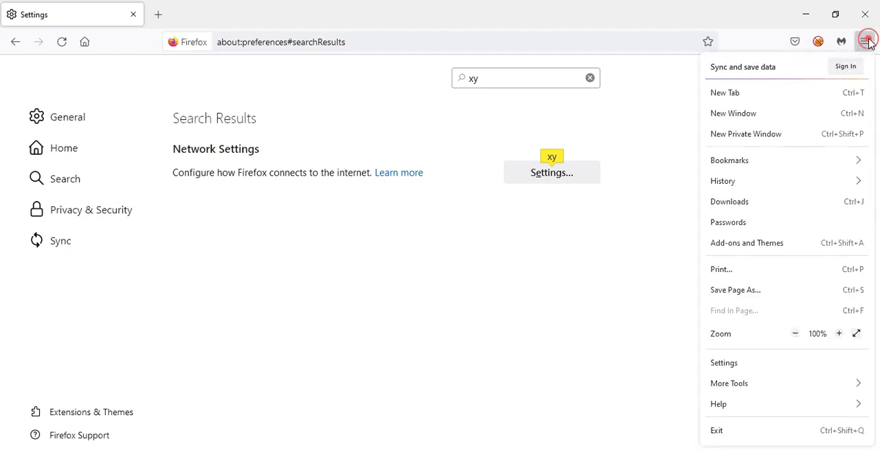
pyautogui.click(745, 133)
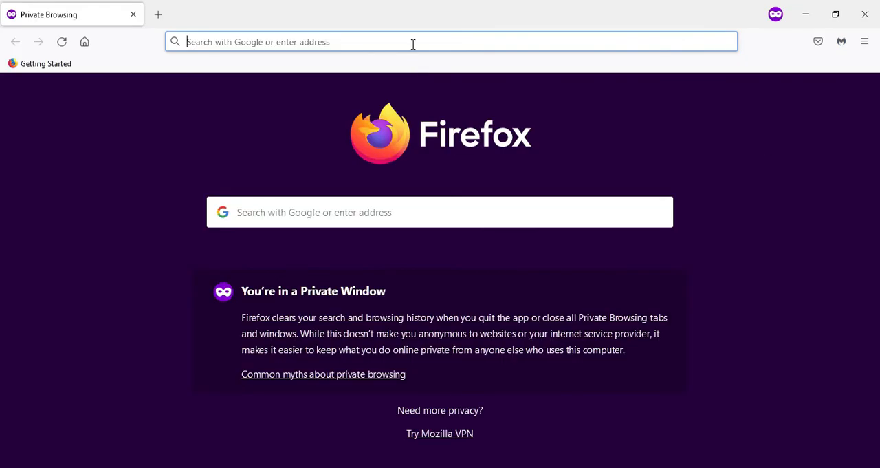
pyautogui.write('what is my i')
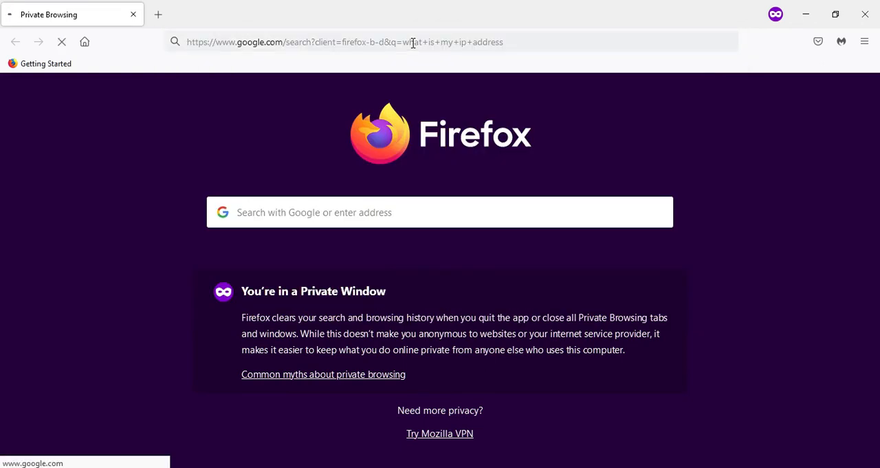
pyautogui.press('Enter')
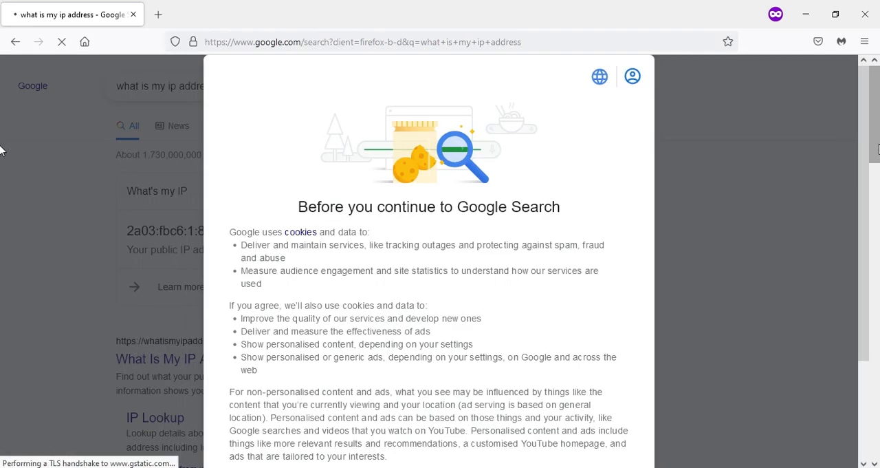
pyautogui.scroll(-3)
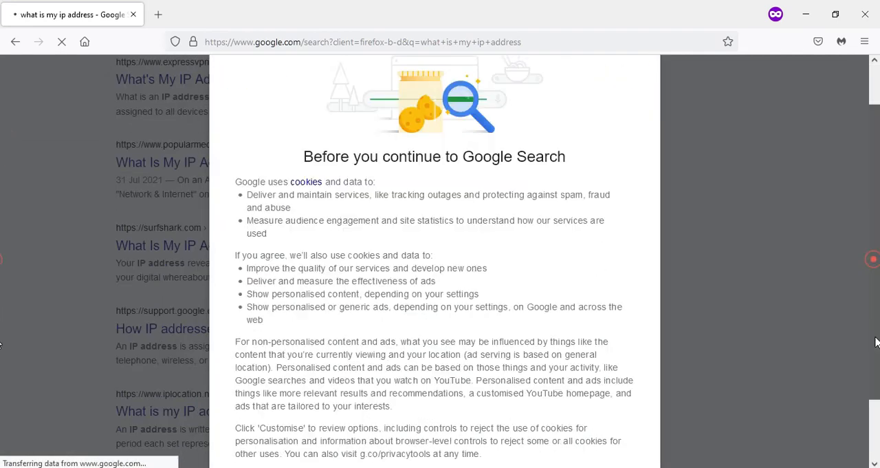